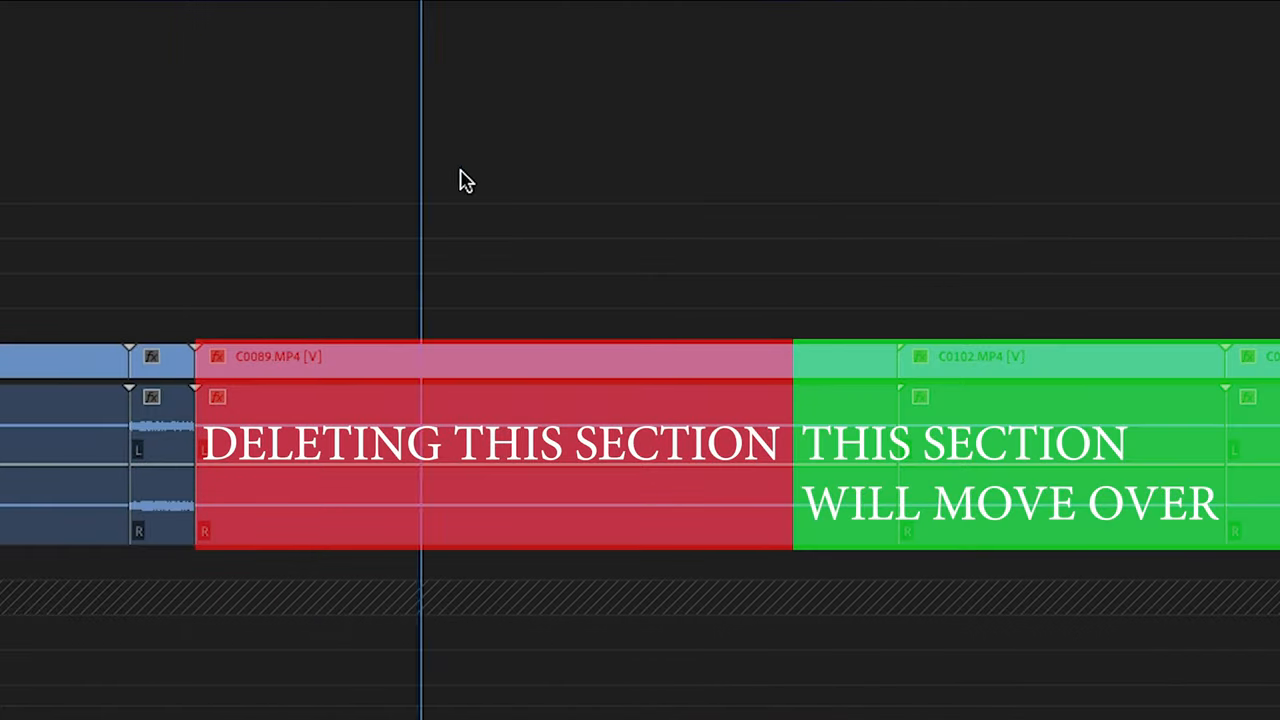
# - Ripple trim the clip sections before (Q) and after (W) the playhead
pyautogui.press('q')
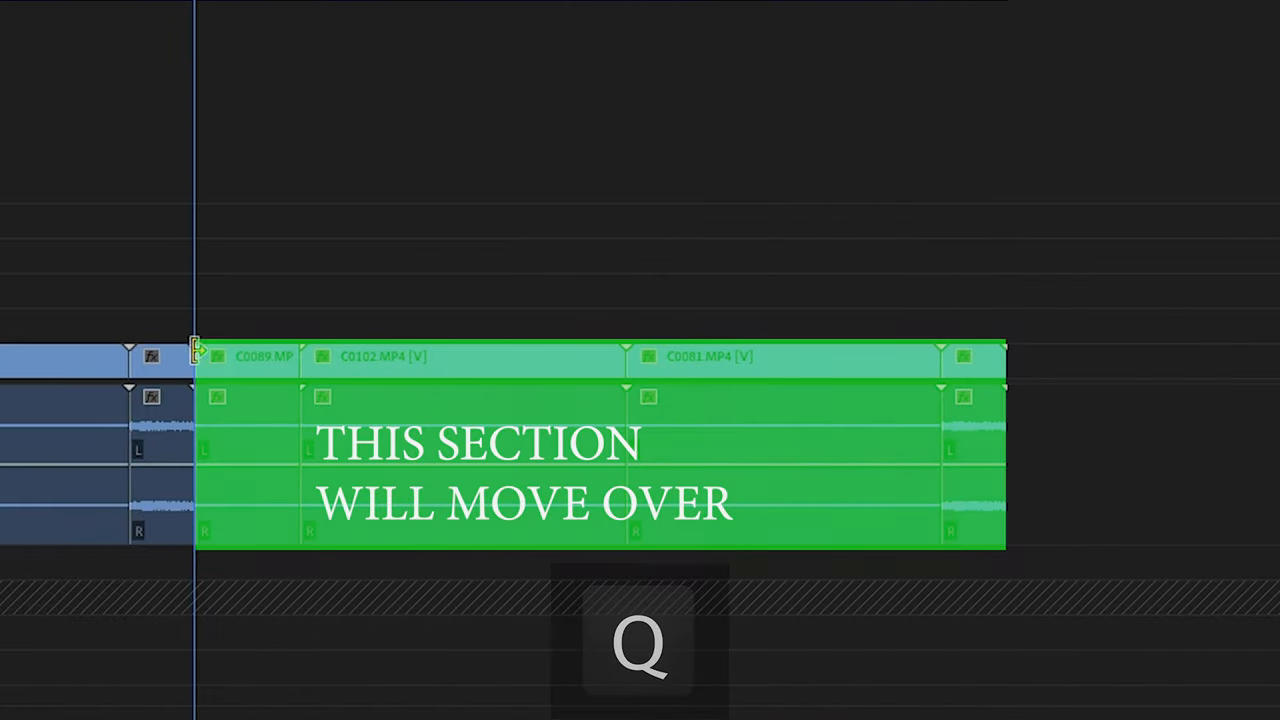
pyautogui.press('q')
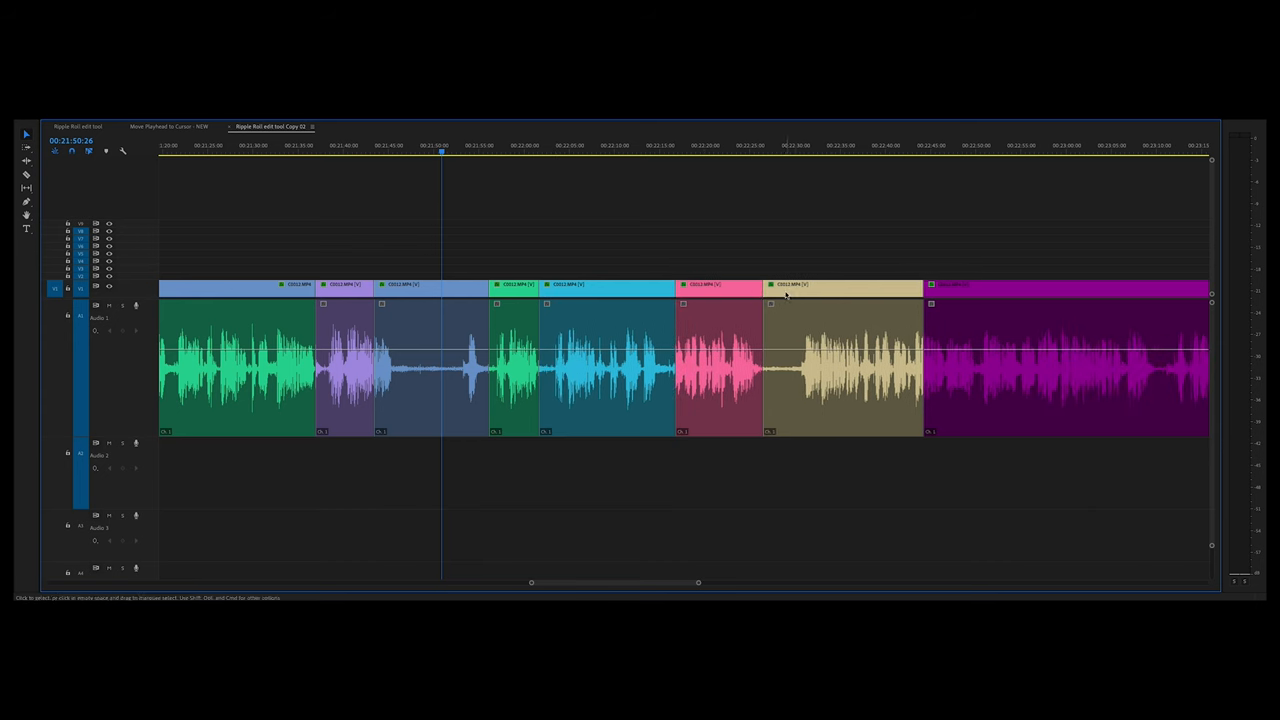
pyautogui.press('w')
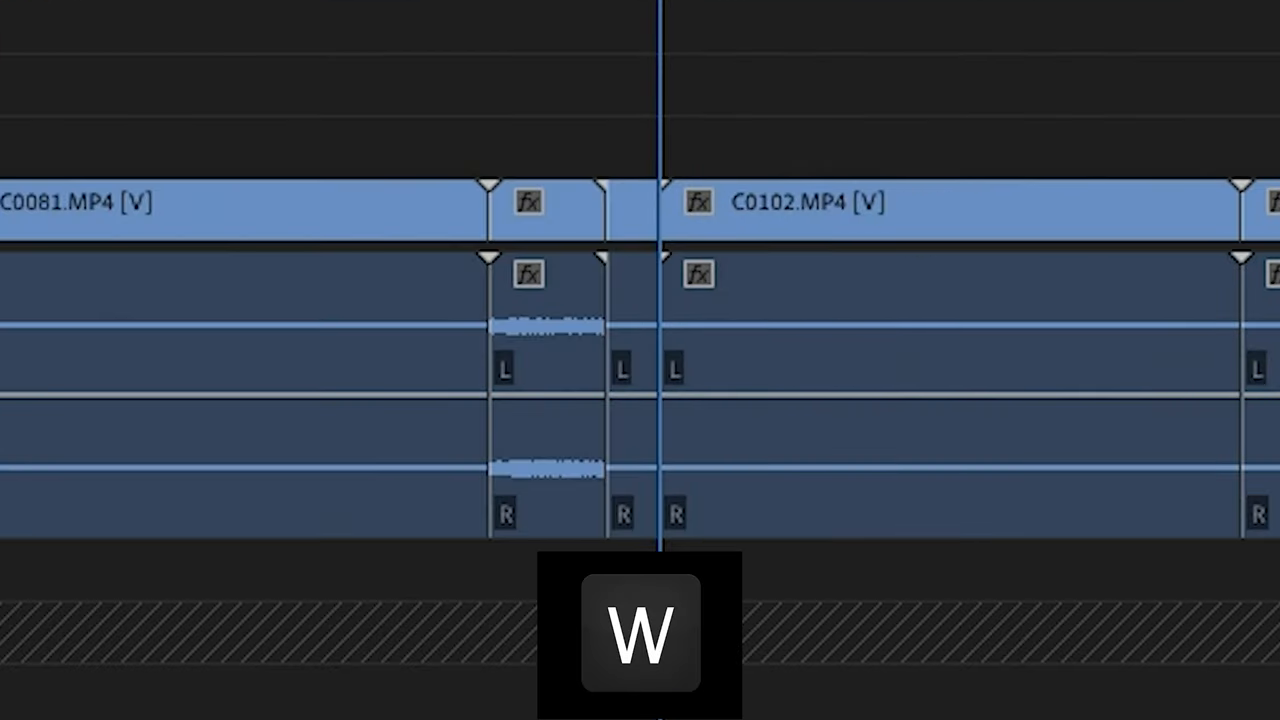
pyautogui.press('w')
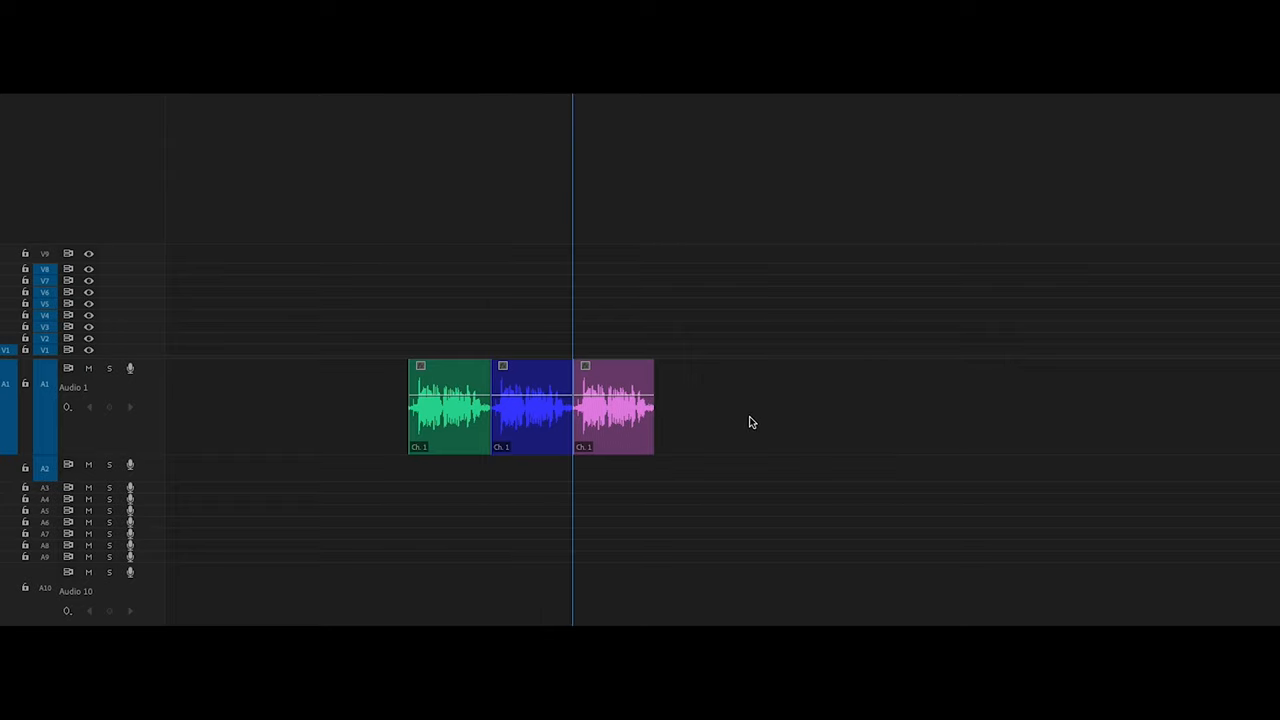
pyautogui.rightClick(530, 405)
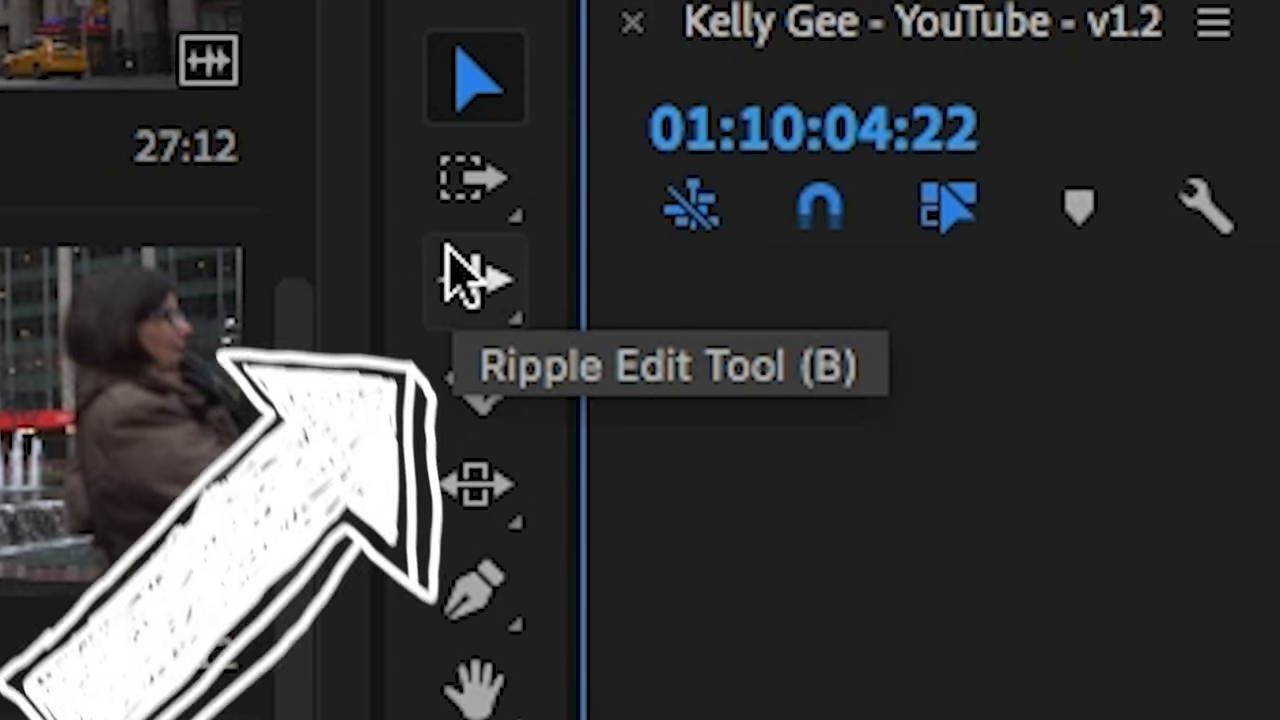
# - With the Ripple Edit Tool, trim the start of C0089 and lengthen the pink clip
pyautogui.click(476, 280)
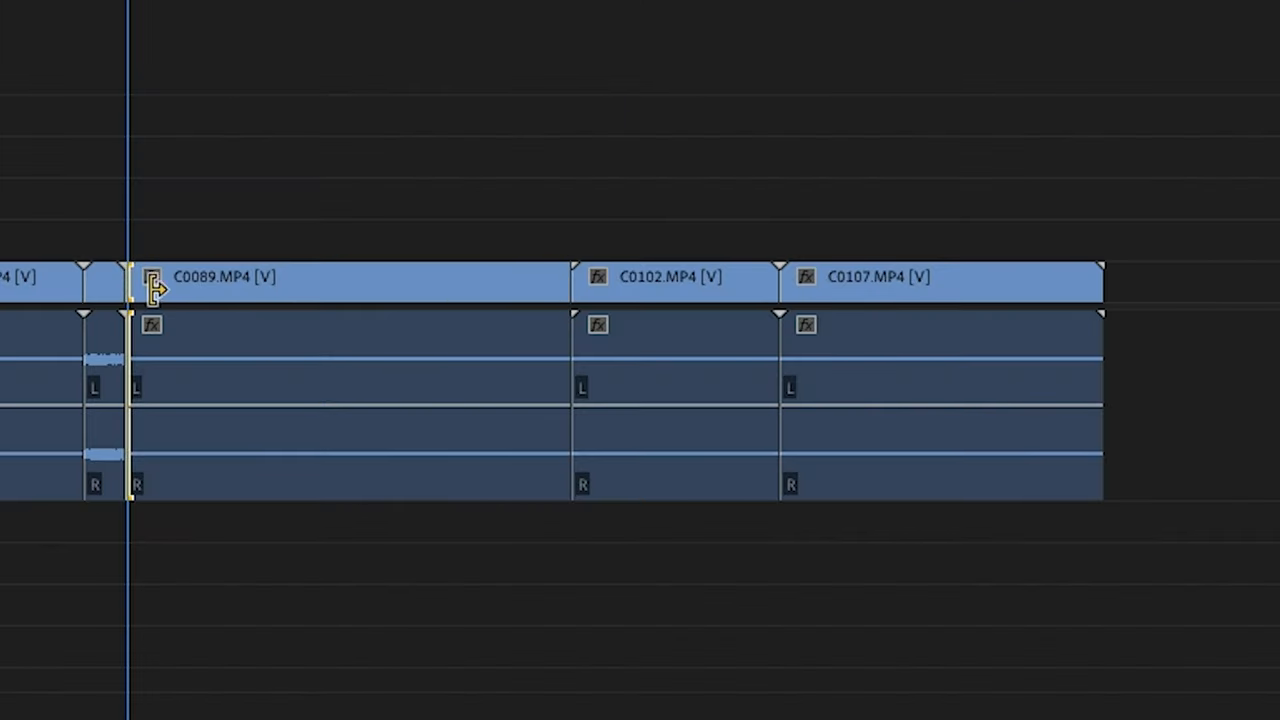
pyautogui.moveTo(155, 290); pyautogui.dragTo(535, 290)
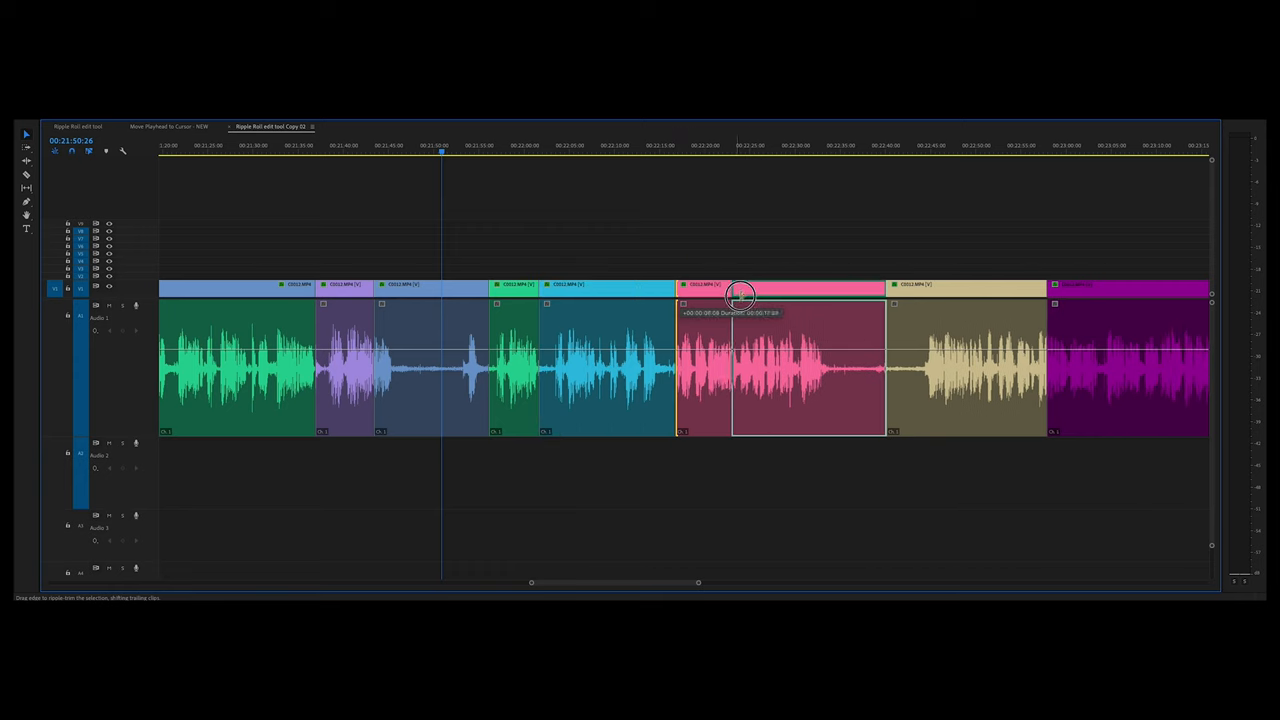
pyautogui.moveTo(740, 295); pyautogui.dragTo(620, 295)
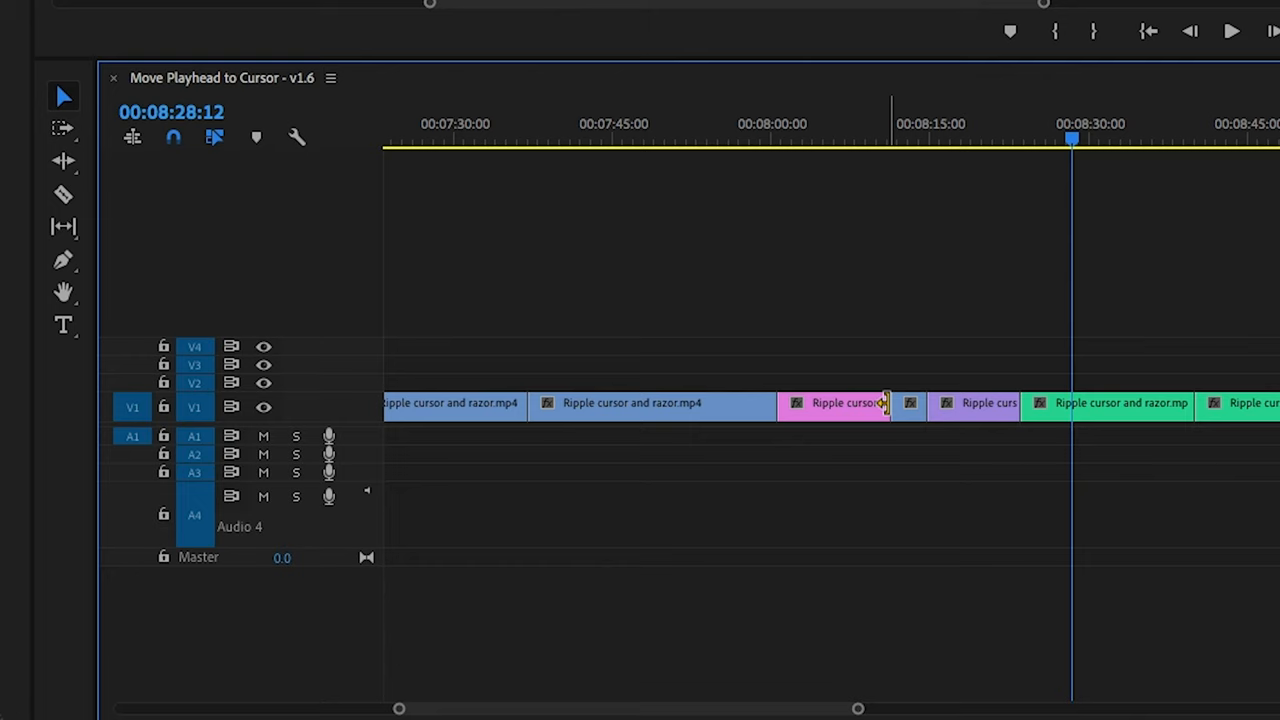
# - Ripple-trim the pink clip's out point on V1 so later clips move up
pyautogui.moveTo(888, 403); pyautogui.dragTo(843, 403)
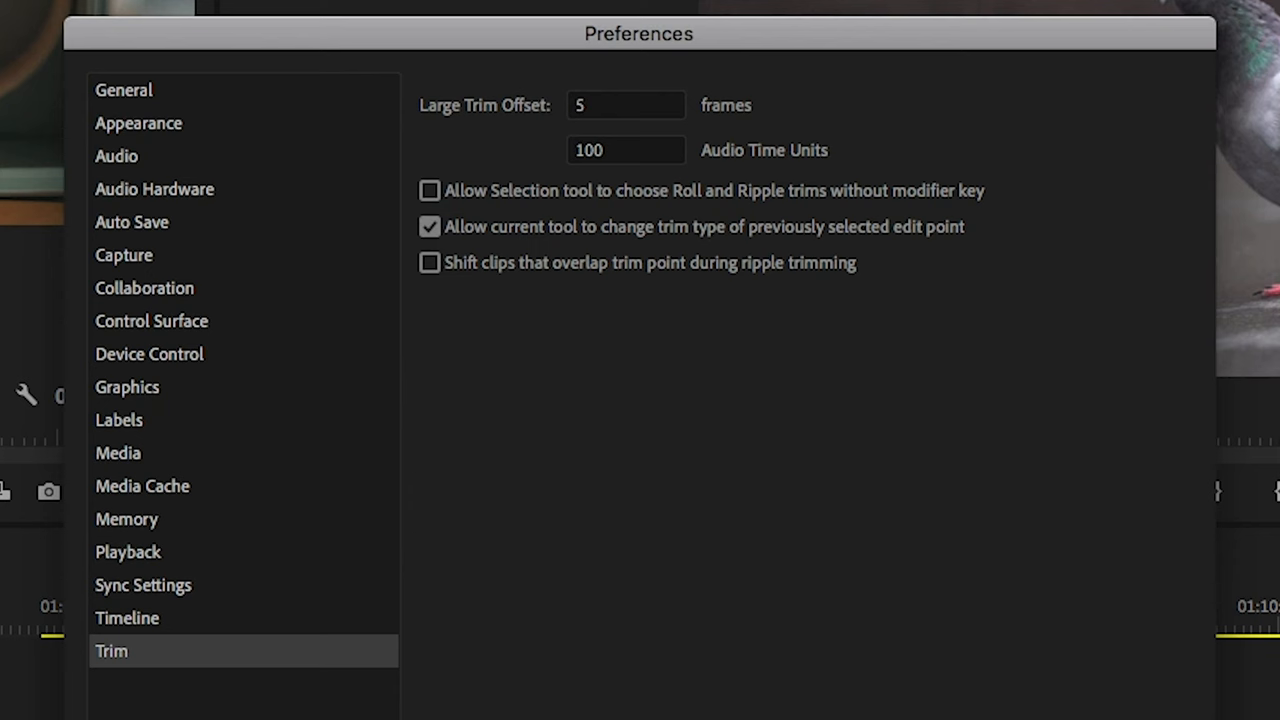
pyautogui.moveTo(728, 212)
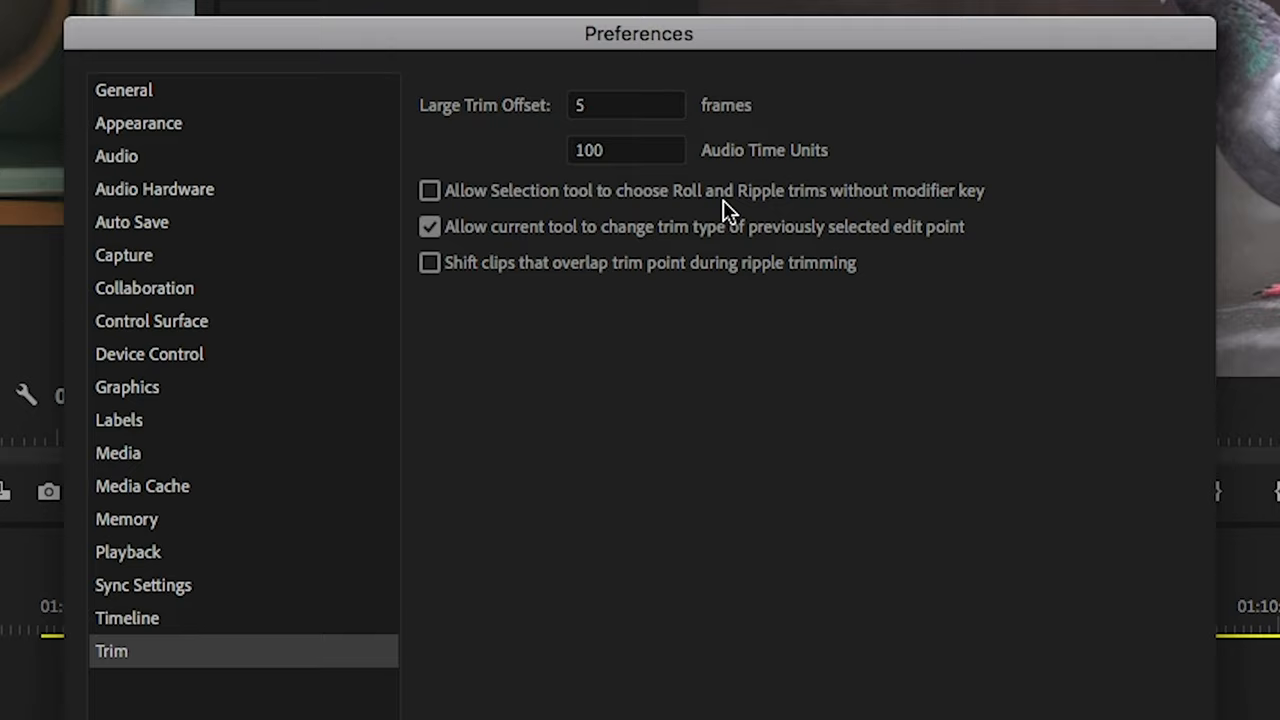
# - Enable 'Allow Selection tool to choose Roll and Ripple trims without modifier key'
pyautogui.click(429, 190)
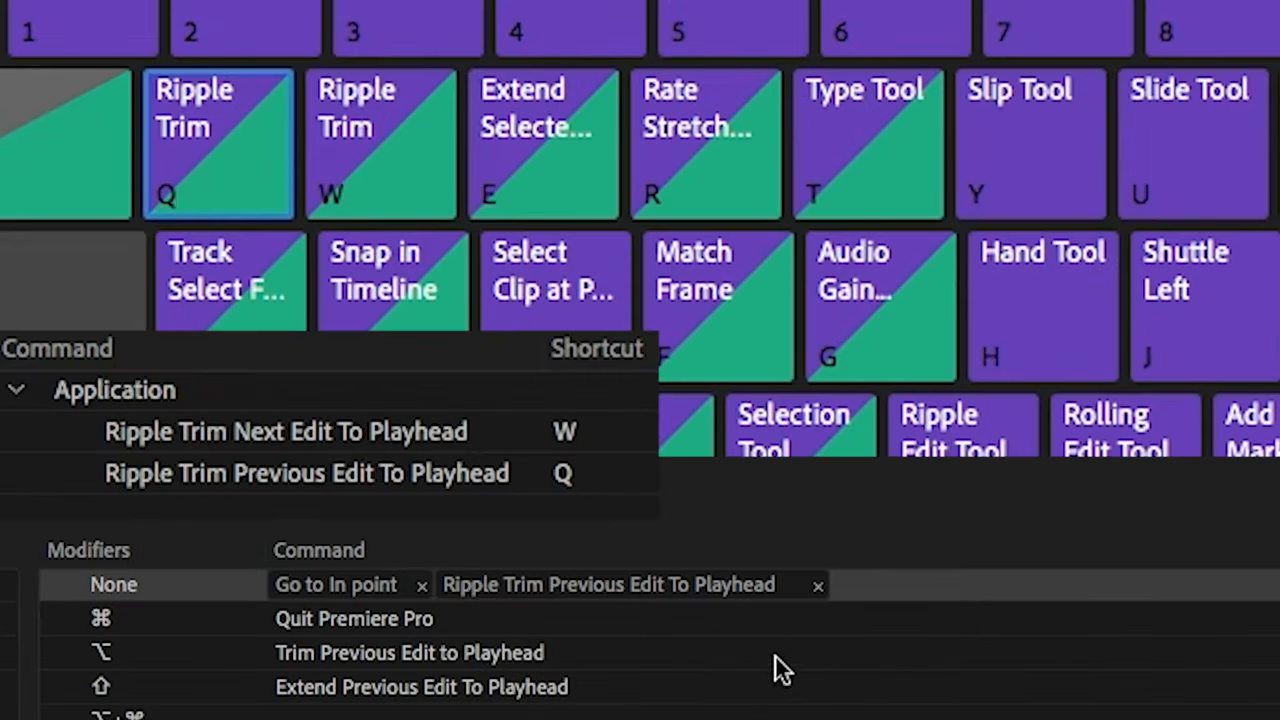
# - Review the Q and W shortcuts for ripple trim previous and next edit to playhead
pyautogui.click(380, 145)
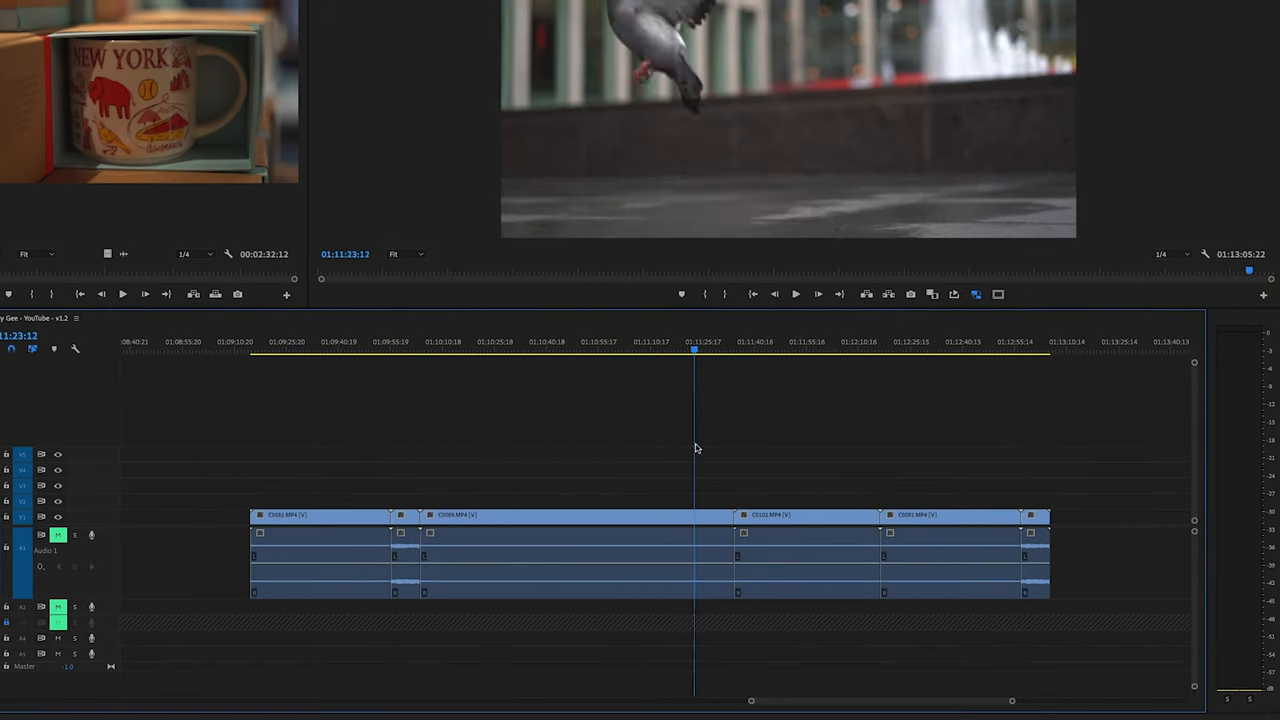
# - Ripple-trim C0089 before the playhead with Q, then after a new playhead position with W
pyautogui.press('q')
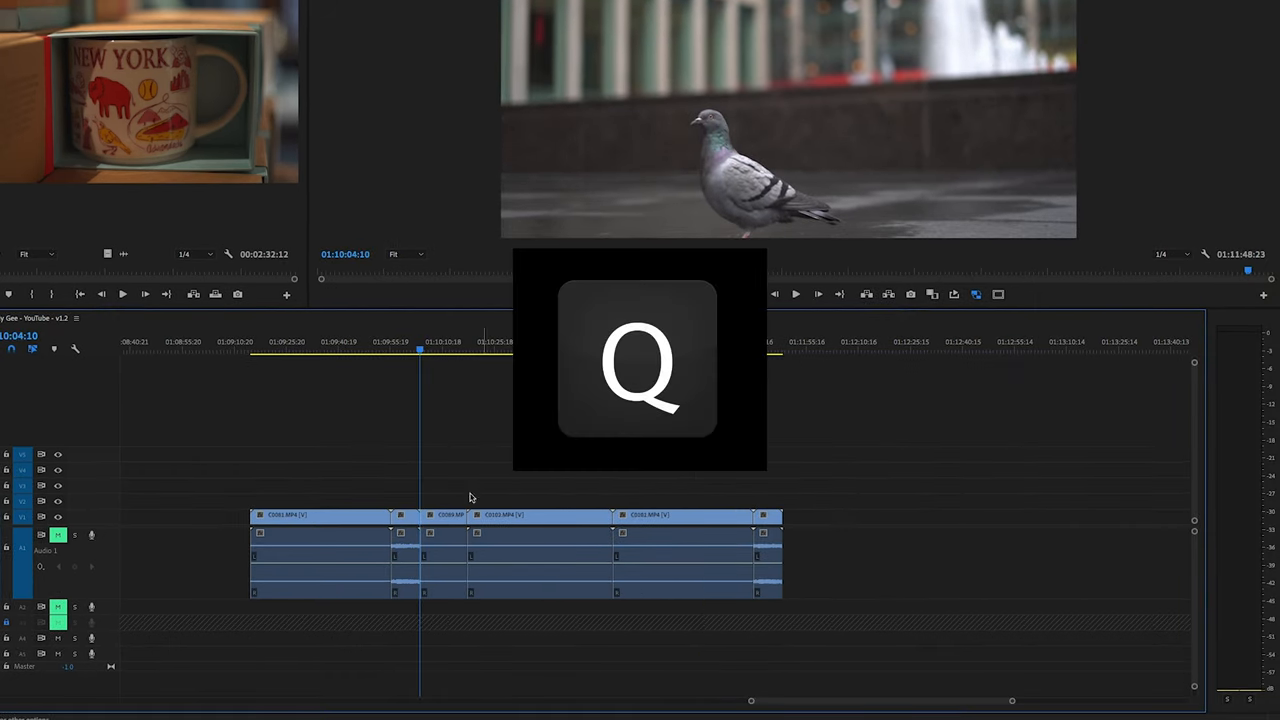
pyautogui.press('q')
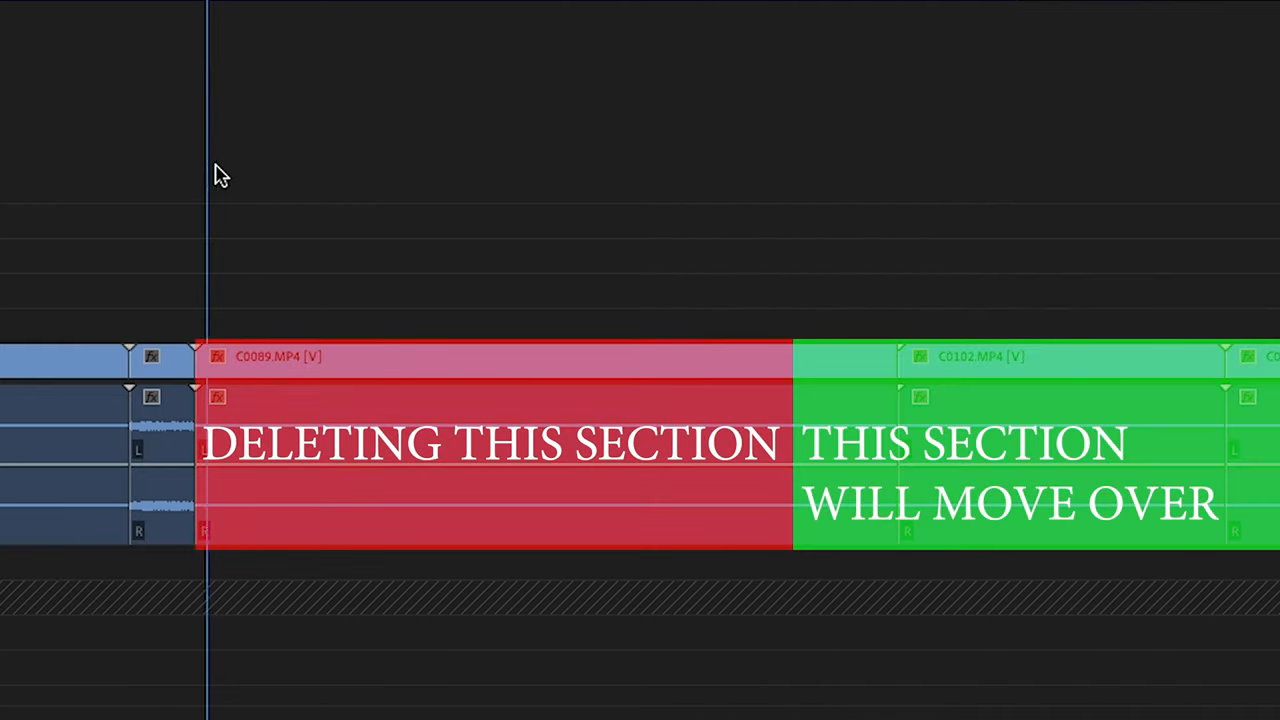
pyautogui.press('q')
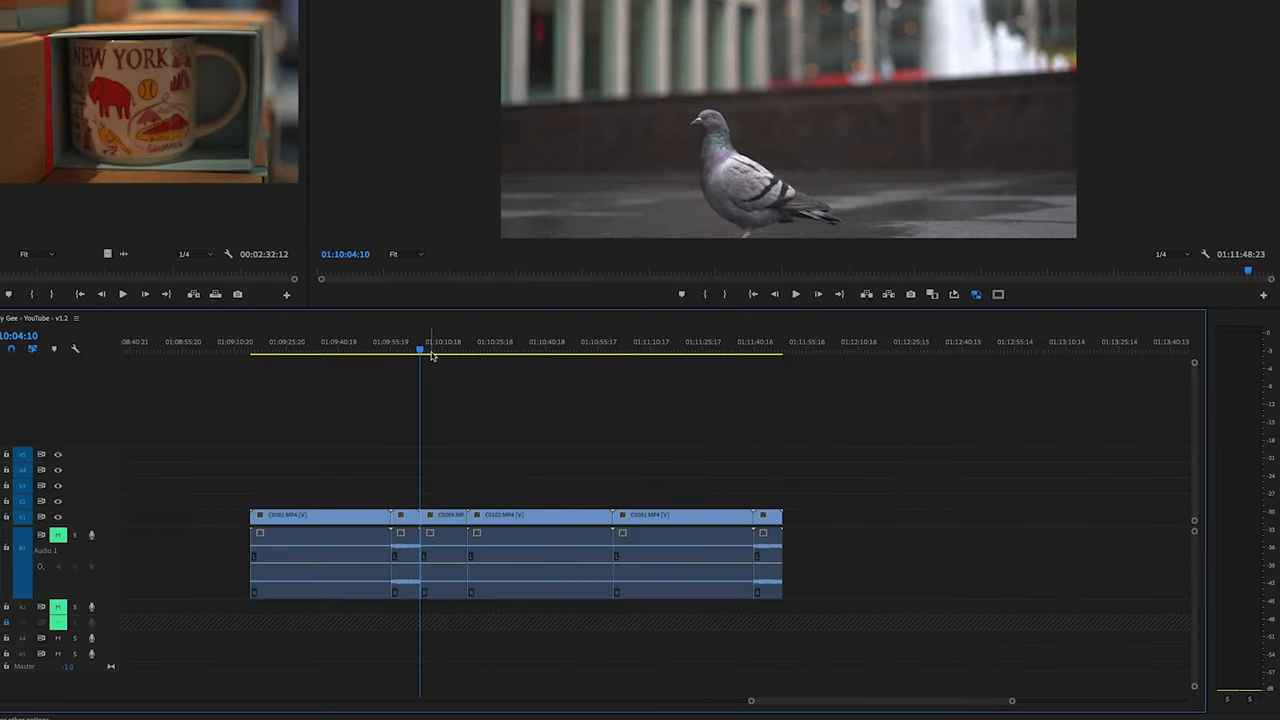
pyautogui.click(446, 349)
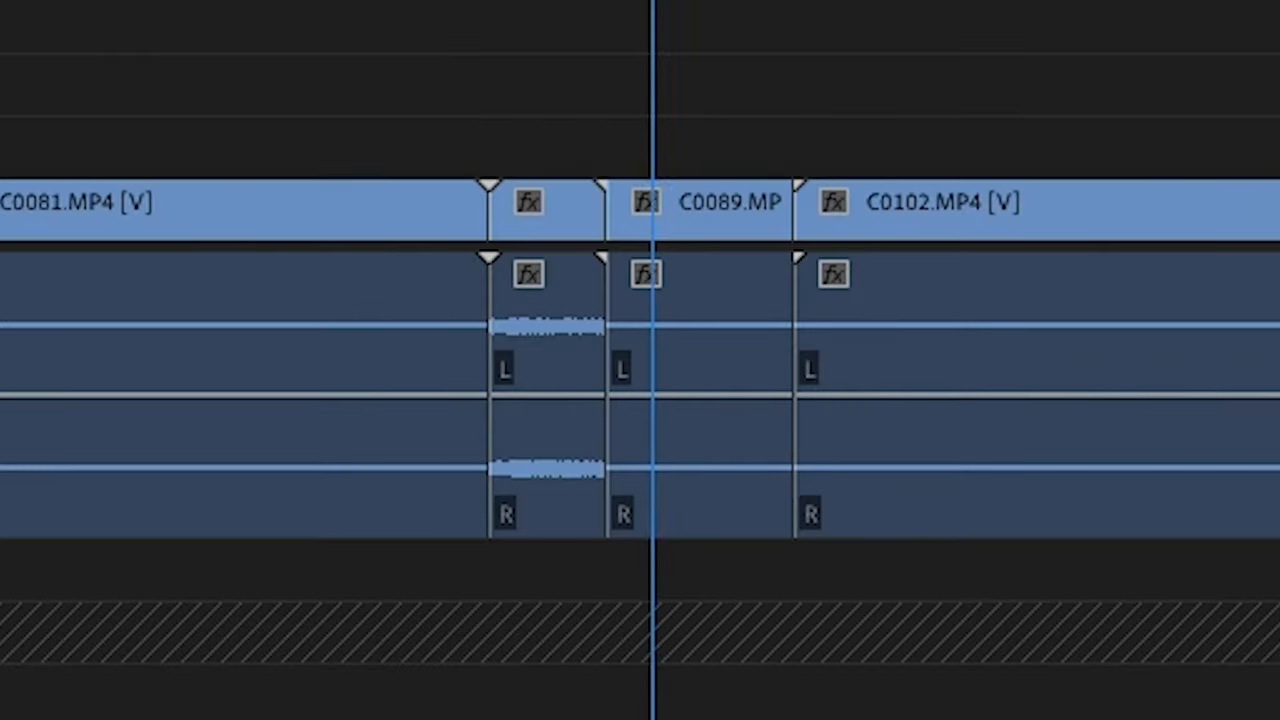
pyautogui.press('w')
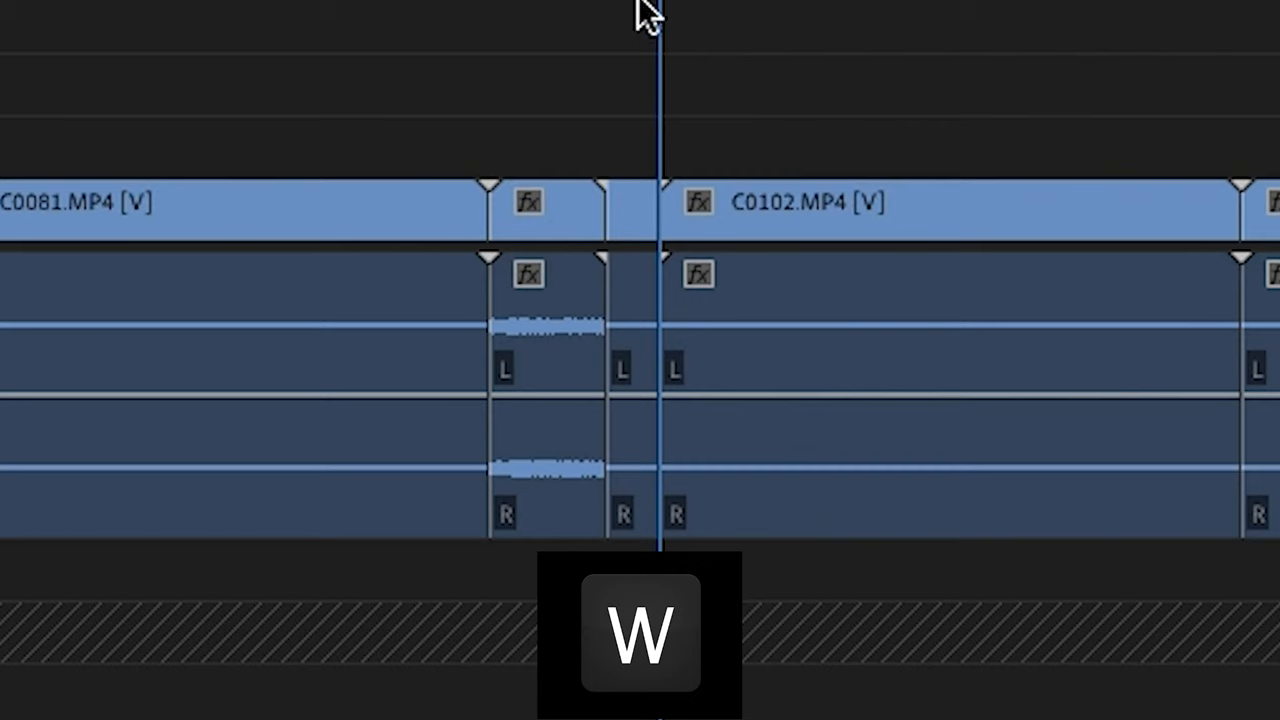
# - Ripple trim the next edit to the playhead with W
pyautogui.press('w')
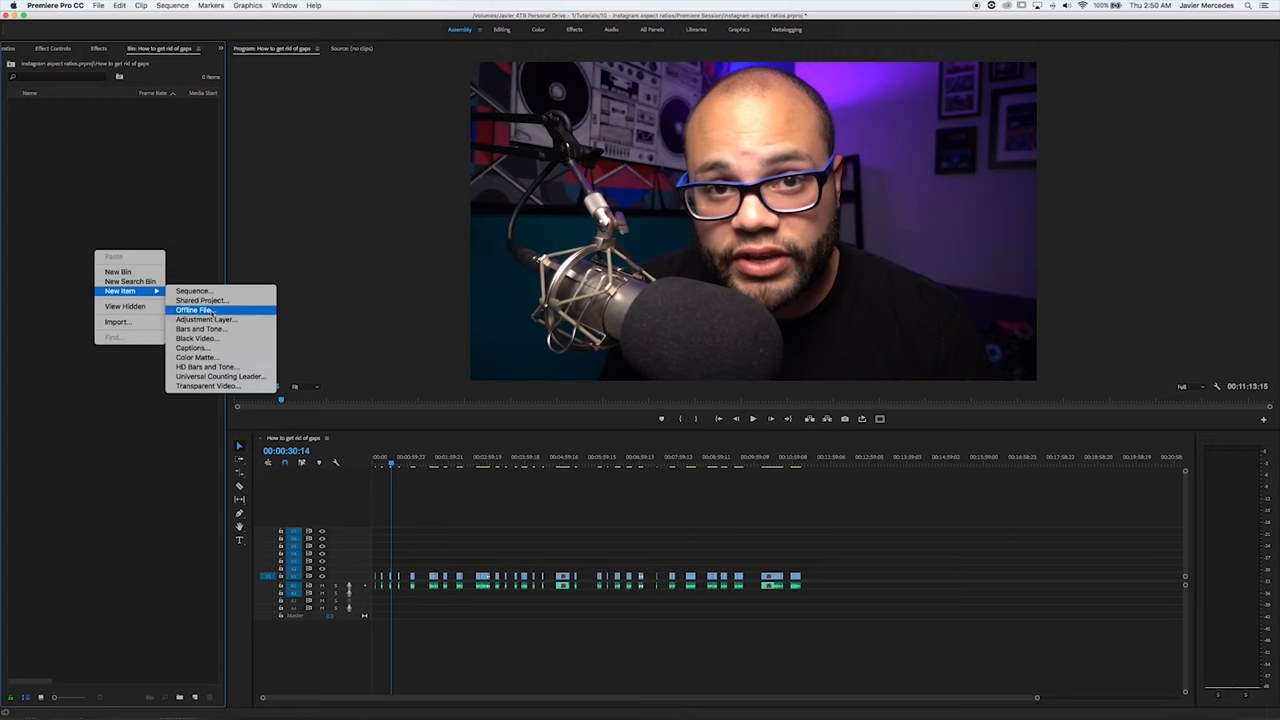
# - Create a new 1920x1080 Adjustment Layer and confirm its settings
pyautogui.click(204, 319)
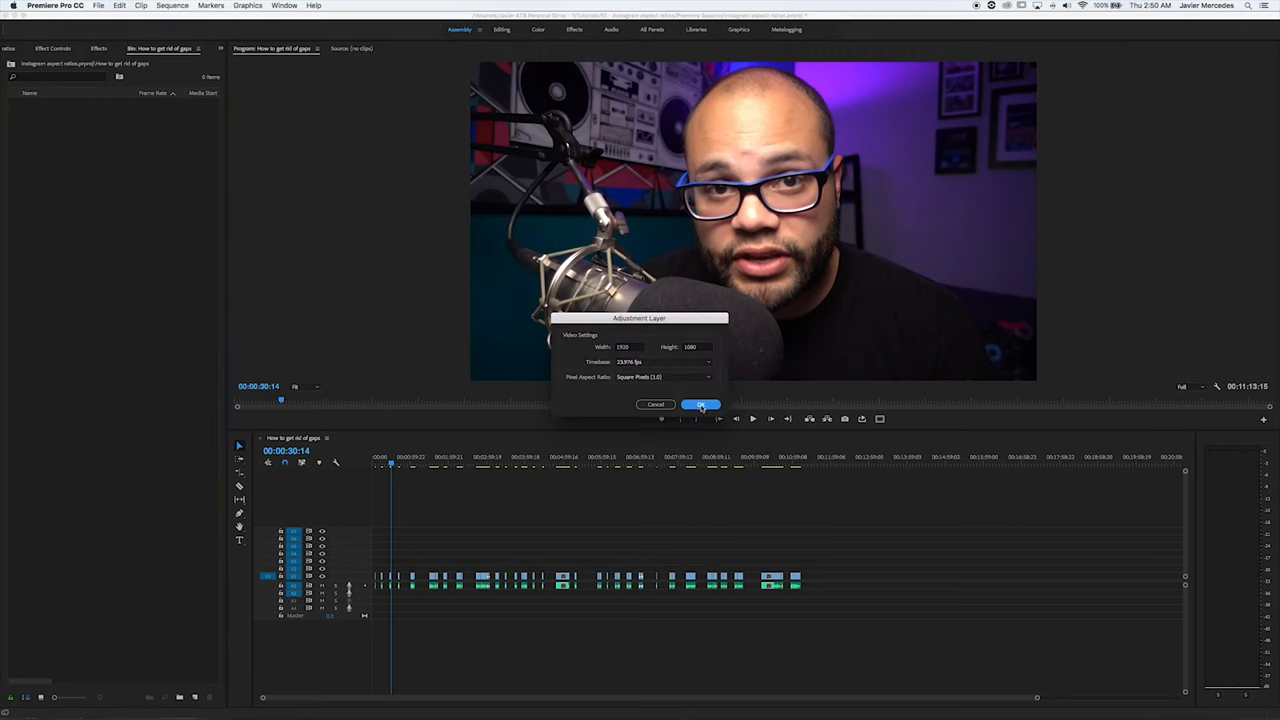
pyautogui.click(701, 405)
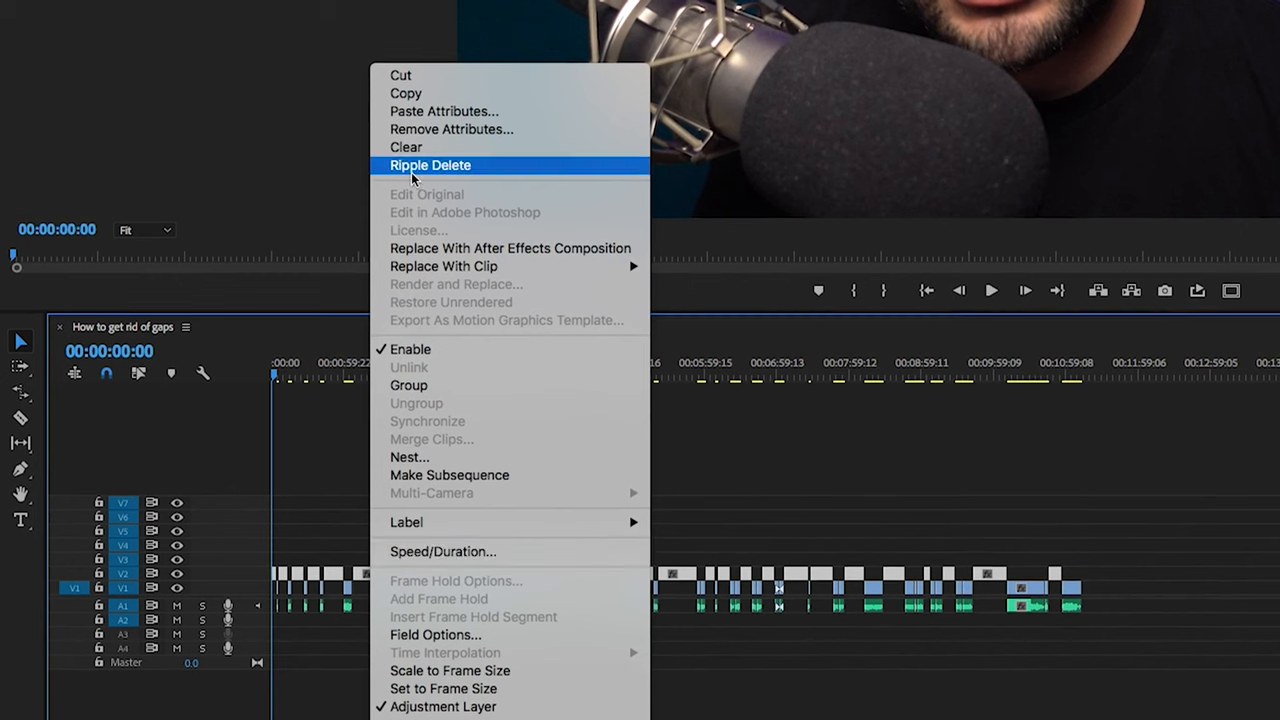
# - Ripple Delete the selected clips to close every gap in the sequence
pyautogui.click(430, 165)
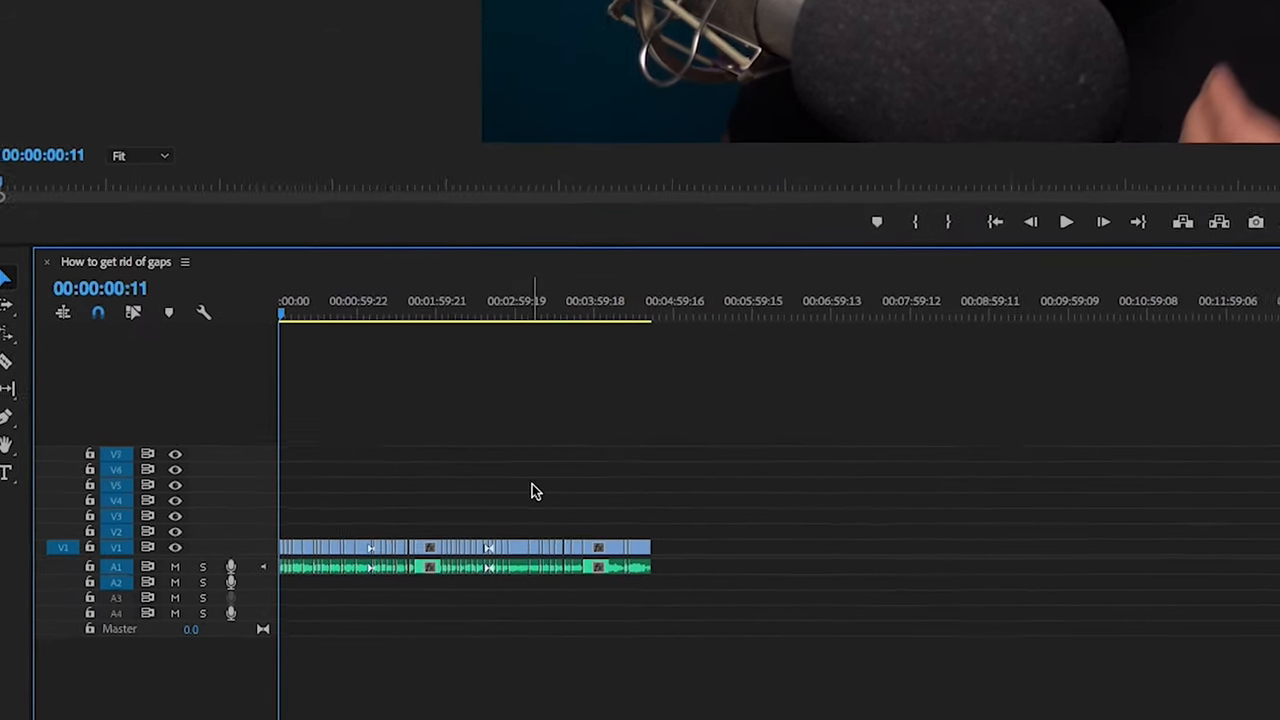
pyautogui.click(416, 131)
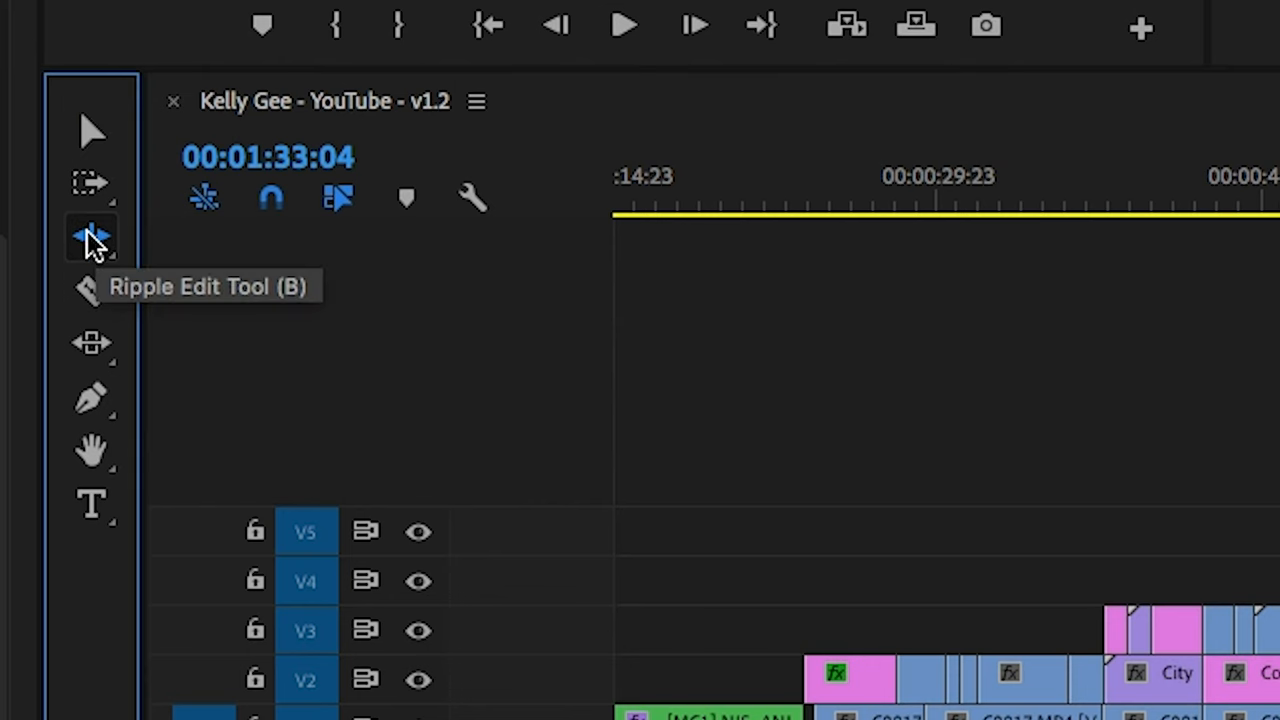
# - Ripple-drag the C0107/C0102 edit to shorten C0107 by 4 seconds 11 frames
pyautogui.click(92, 237)
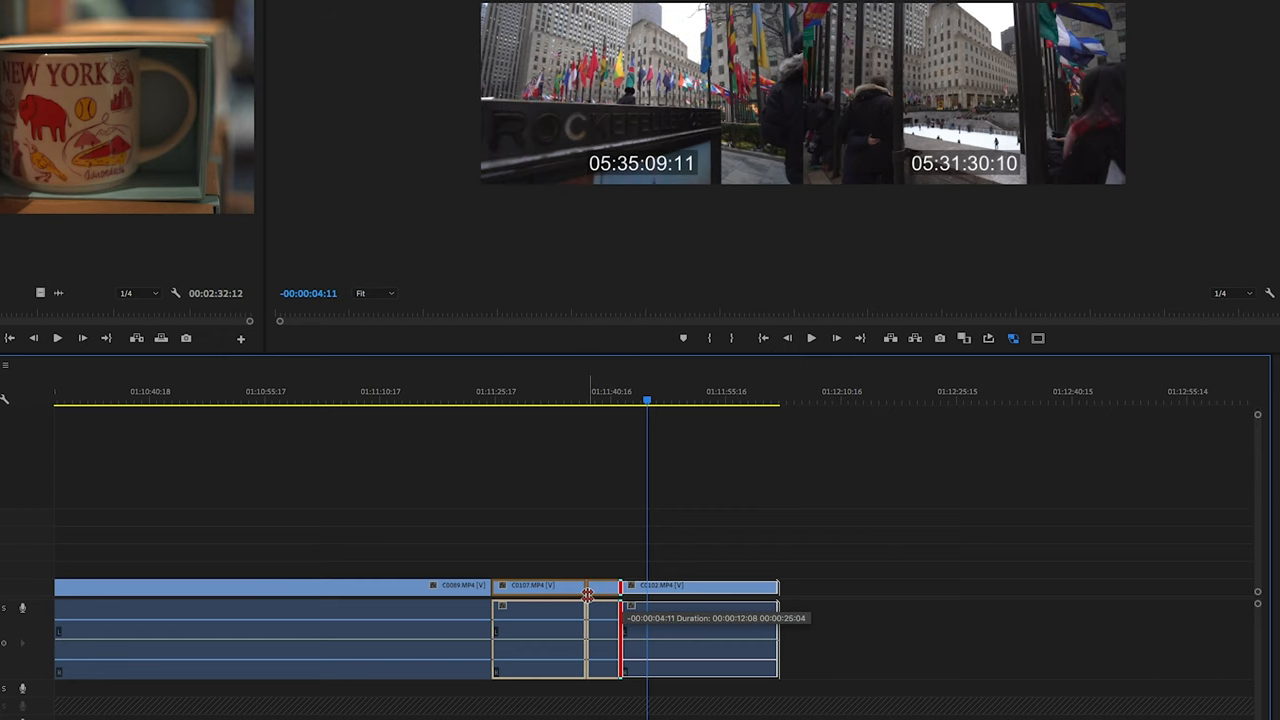
pyautogui.moveTo(587, 595); pyautogui.dragTo(602, 595)
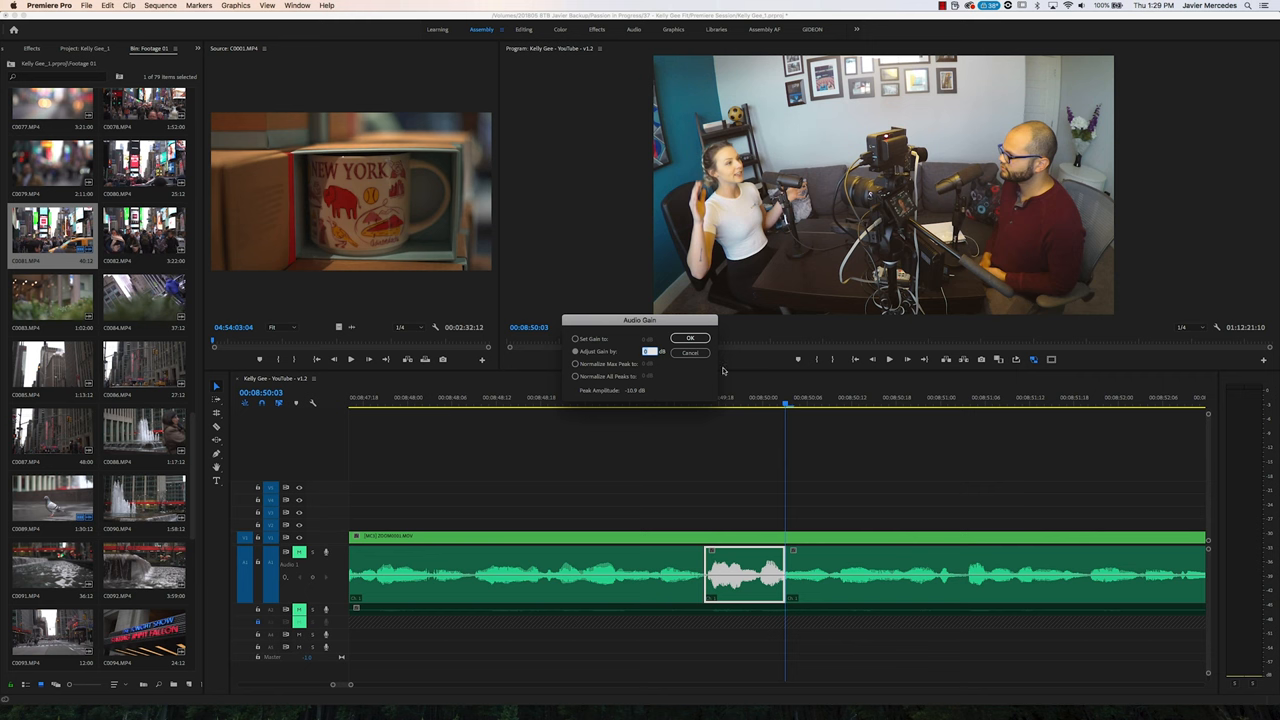
# - Confirm the audio gain, crossfade both edges of the short clip near 00:08:50, and select the middle edit points
pyautogui.click(690, 337)
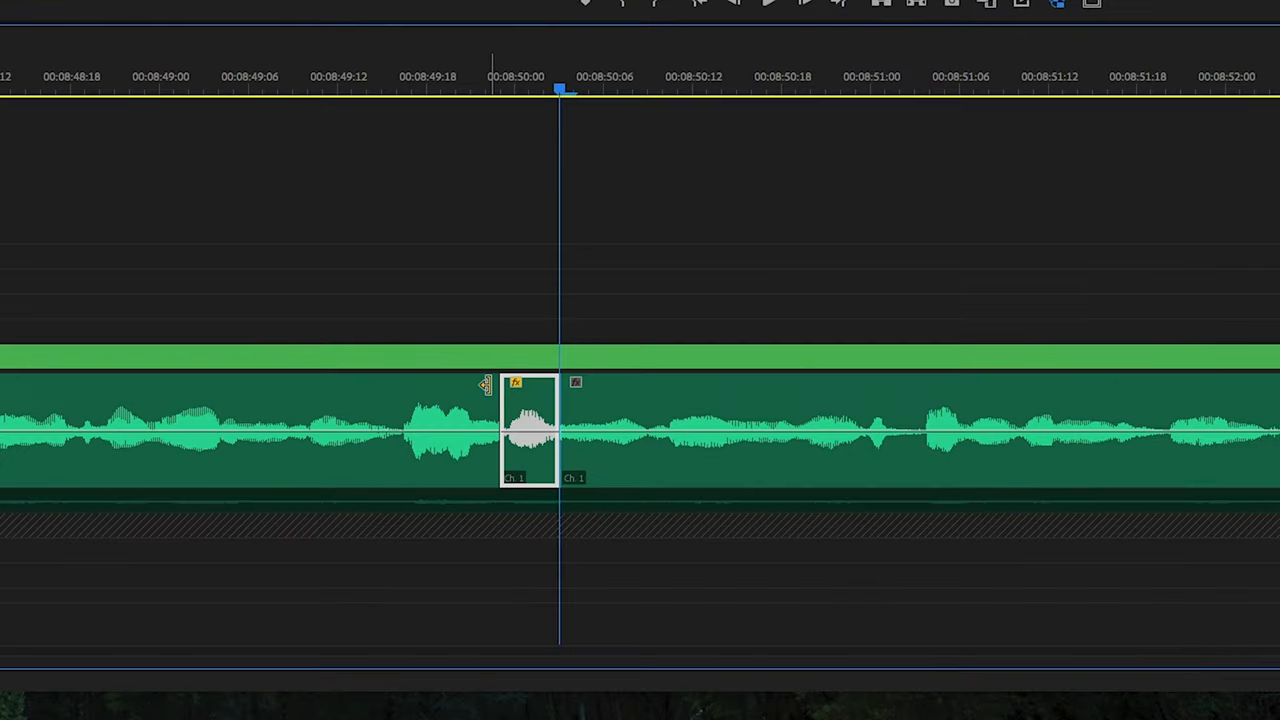
pyautogui.press('shift+cmd+d')
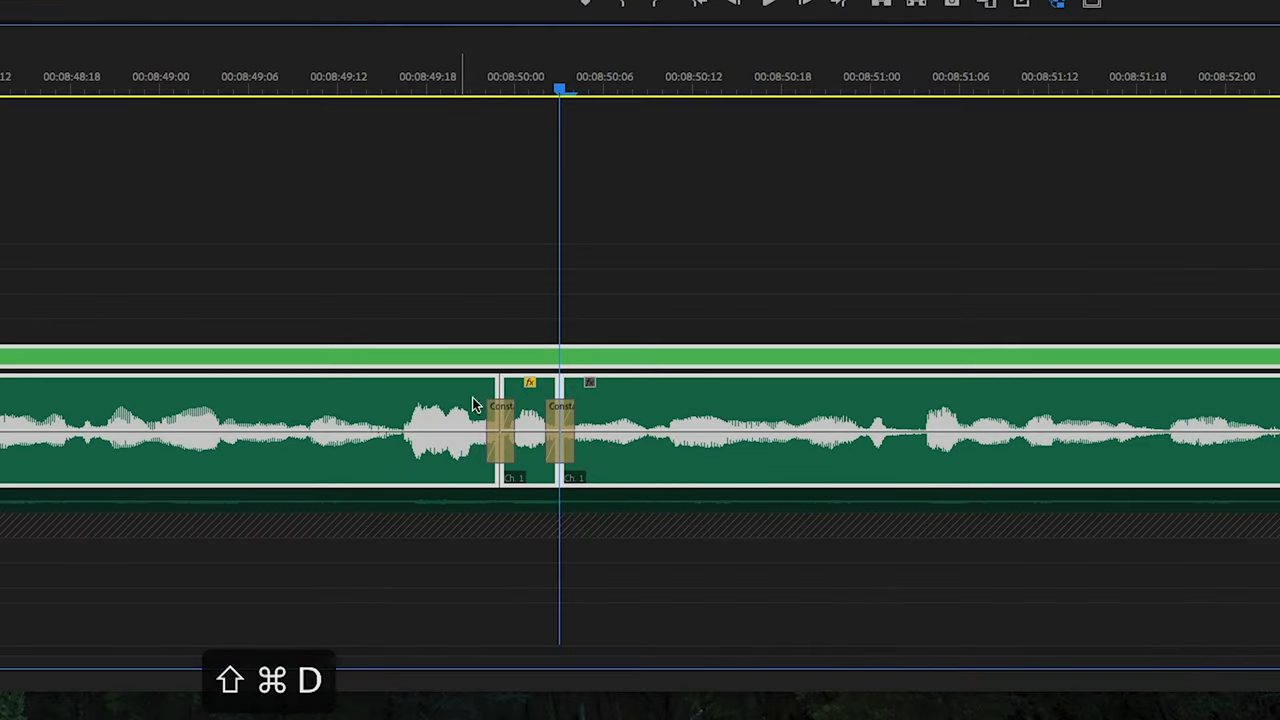
pyautogui.press('shift+cmd+d')
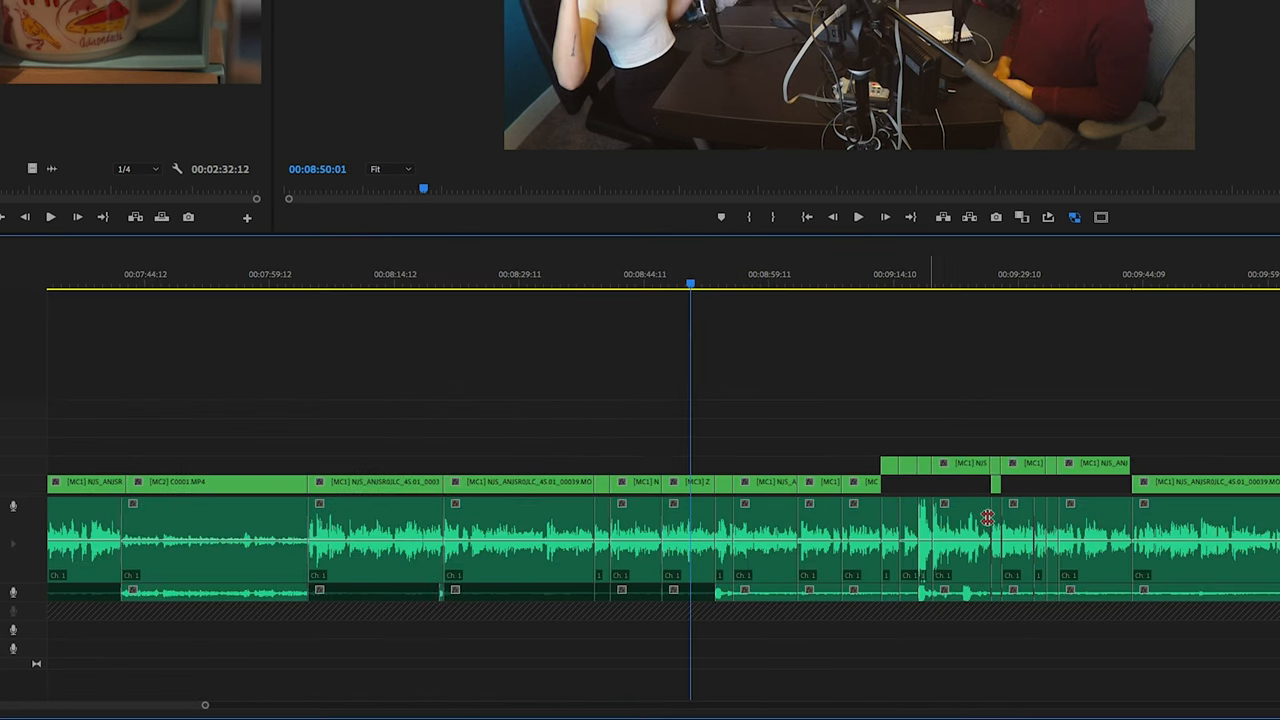
pyautogui.moveTo(678, 515); pyautogui.dragTo(1105, 625)
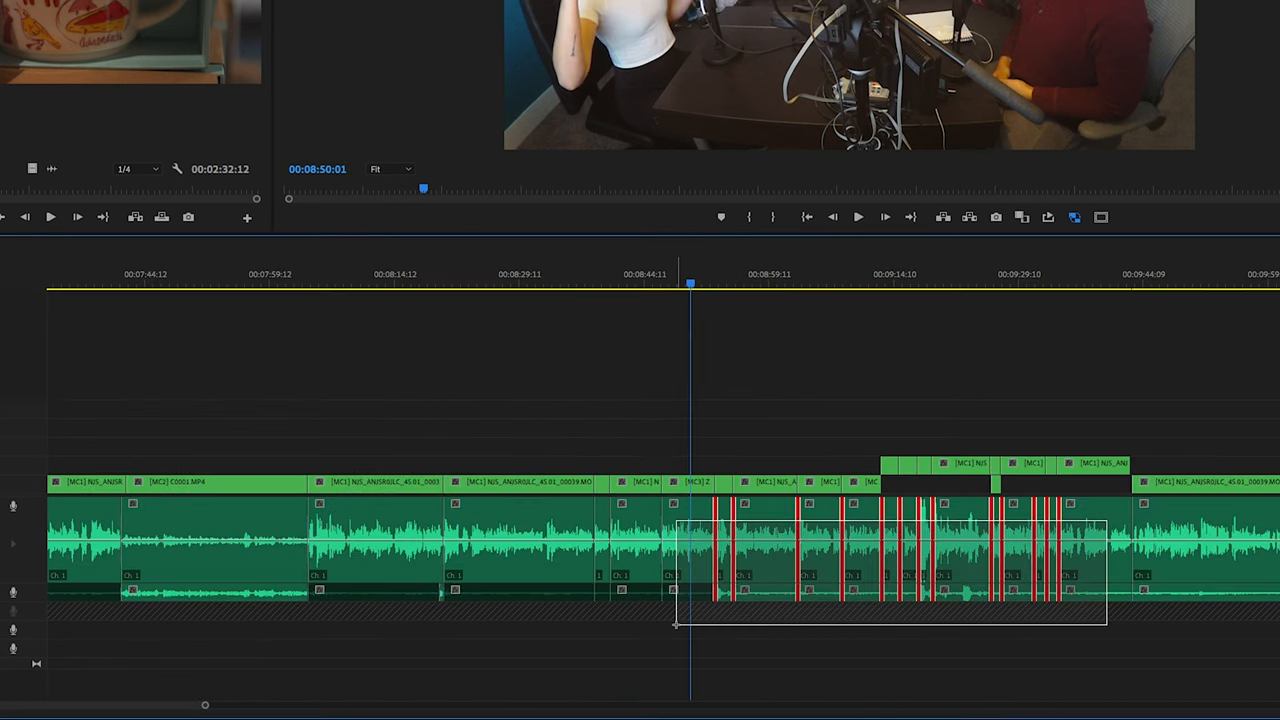